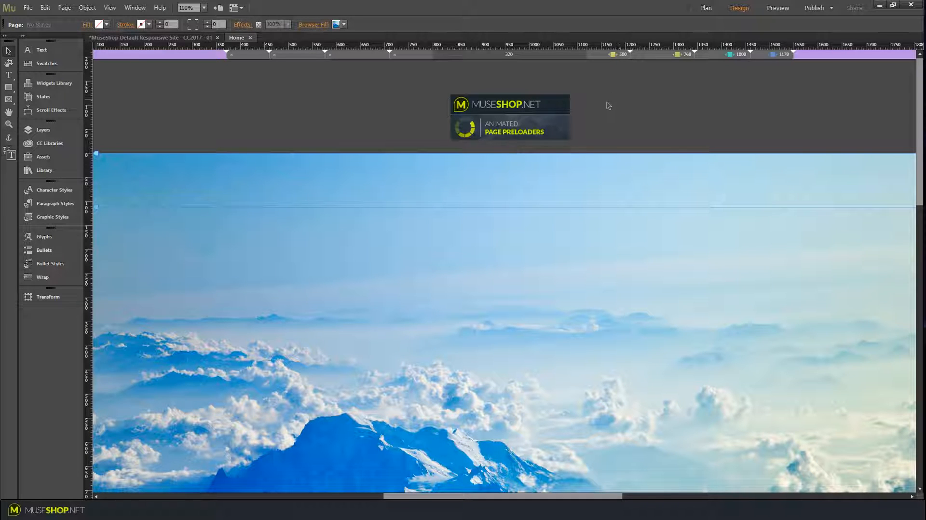
# Step: Select the preloader widget and review its options, keeping the current loader animation type
pyautogui.click(509, 117)
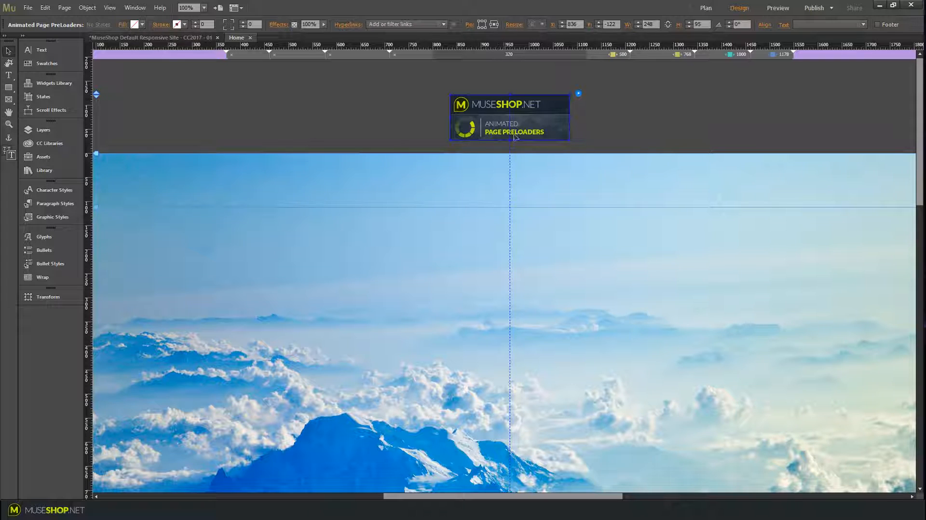
pyautogui.click(578, 94)
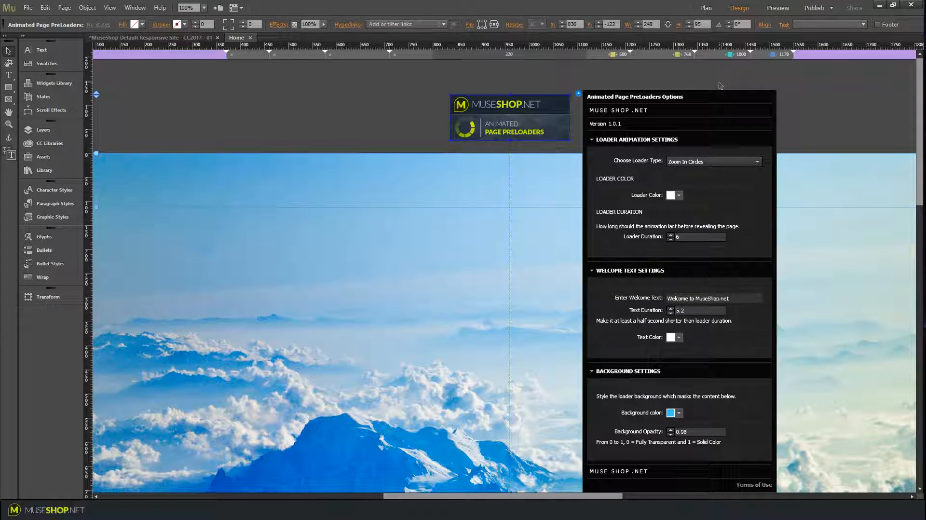
pyautogui.moveTo(720, 104)
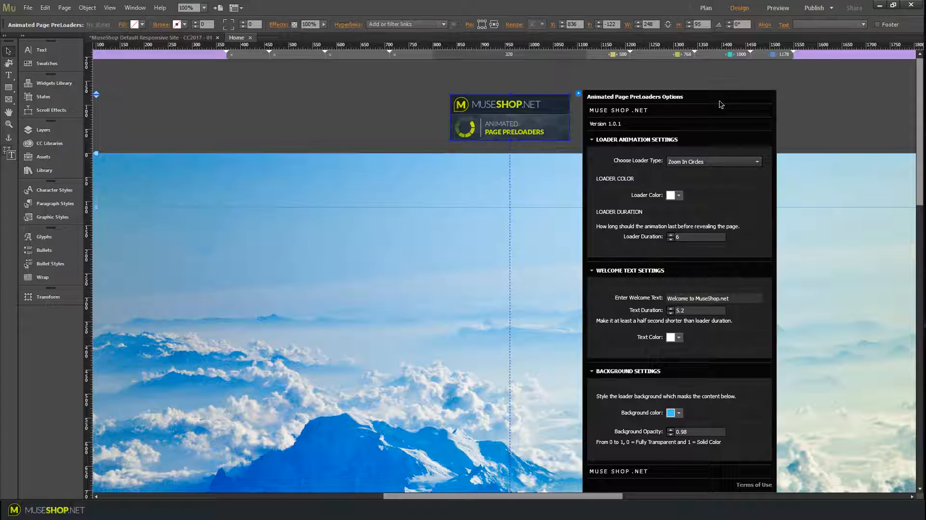
pyautogui.moveTo(725, 158)
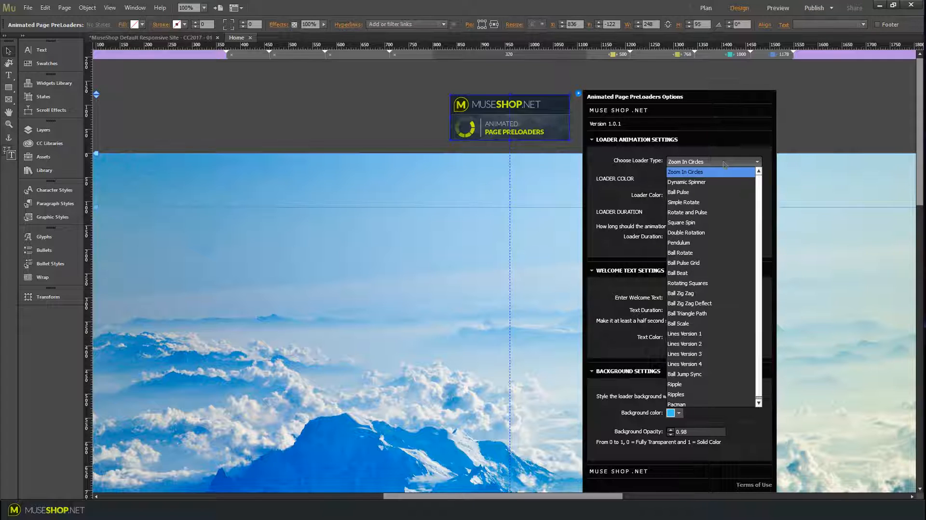
pyautogui.click(685, 172)
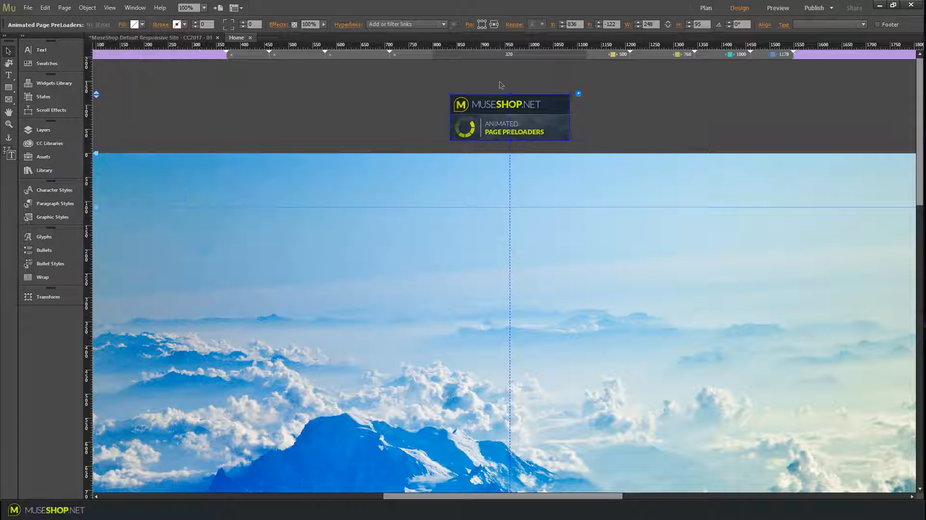
pyautogui.click(578, 94)
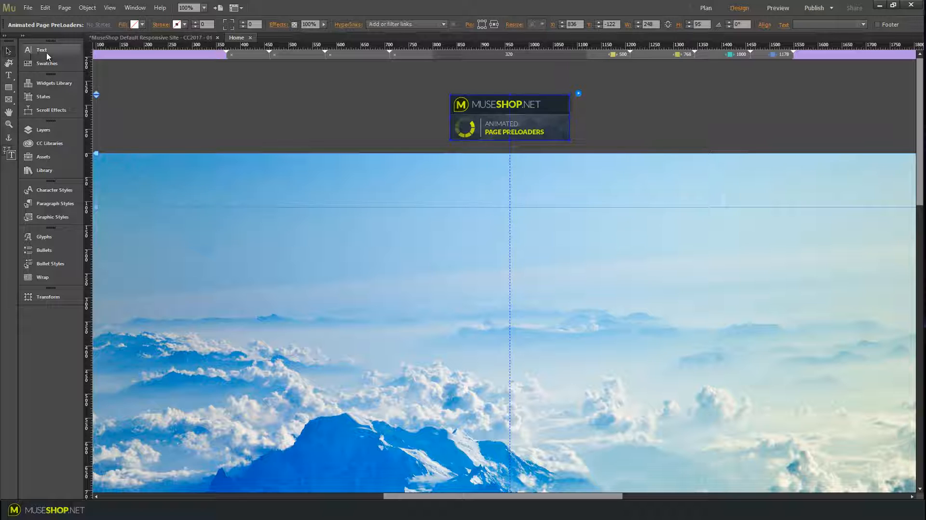
# Step: Check the Text panel (Open Sans Bold), dismiss it, and bring the loader options back up
pyautogui.click(42, 49)
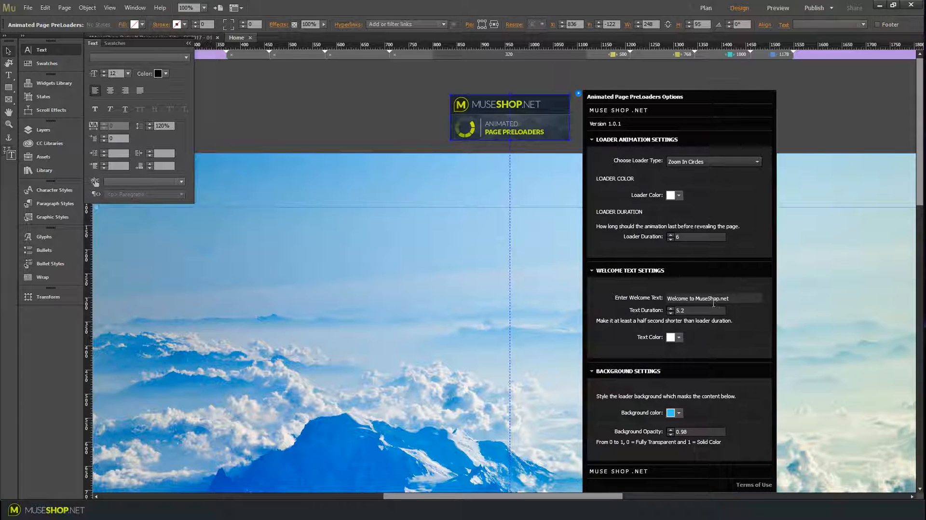
pyautogui.click(714, 299)
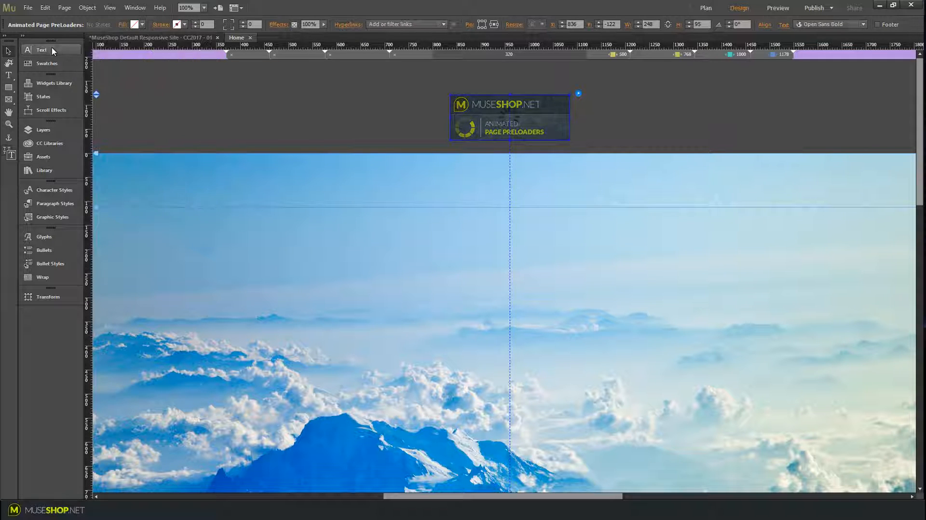
pyautogui.click(41, 49)
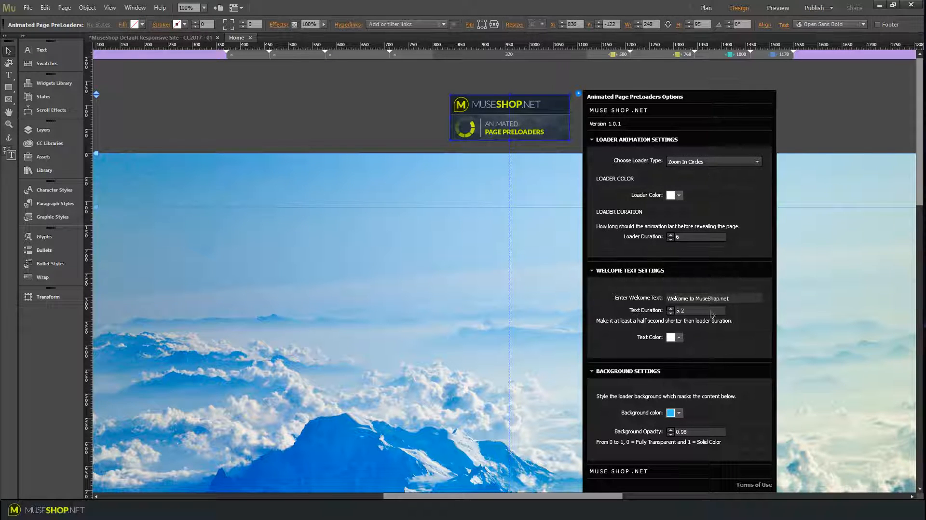
pyautogui.moveTo(720, 427)
pyautogui.write('0.93')
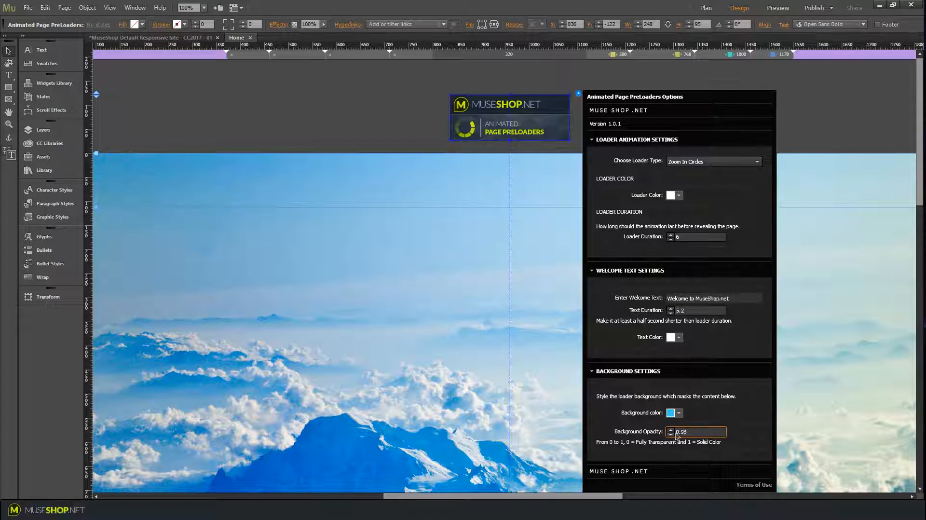
# Step: Set Background Opacity to 0.7 under Background Settings
pyautogui.write('0.7')
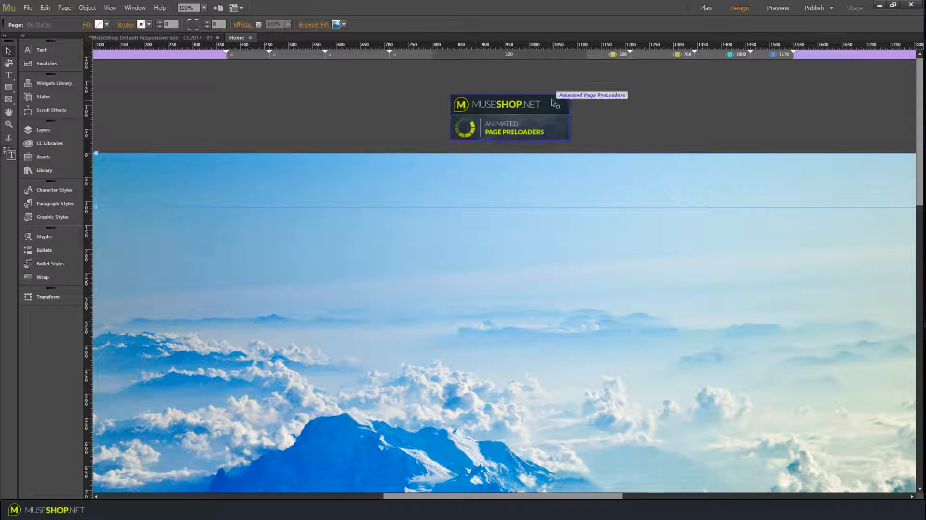
# Step: Set a green background at opacity 1, Loader Duration 3 and Text Duration 4
pyautogui.click(509, 118)
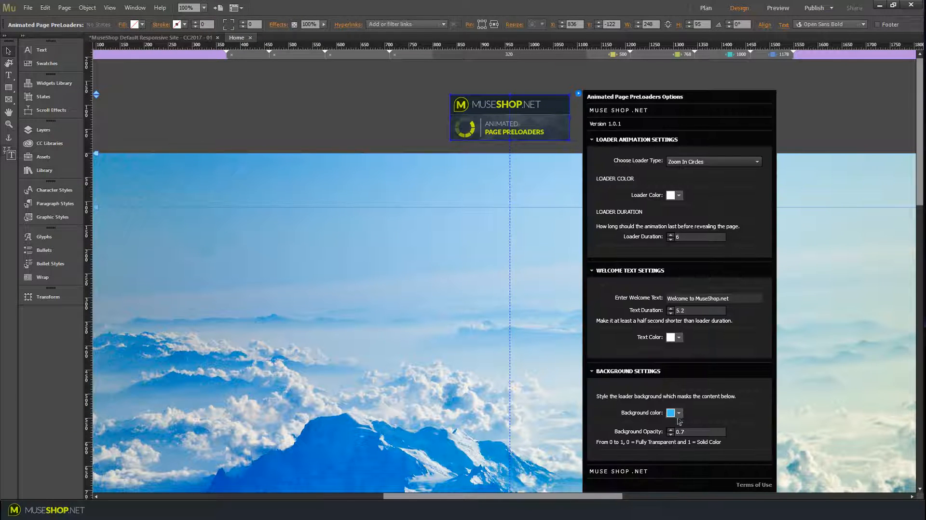
pyautogui.click(678, 413)
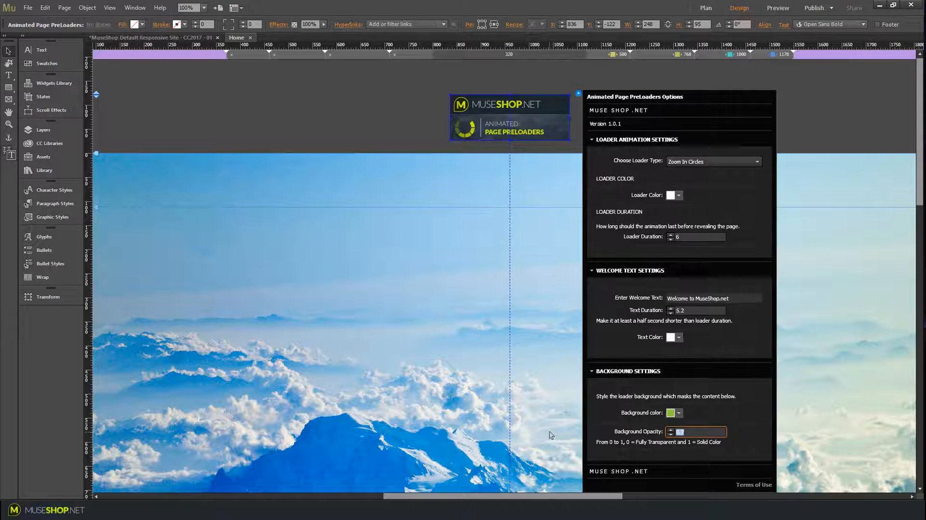
pyautogui.write('1')
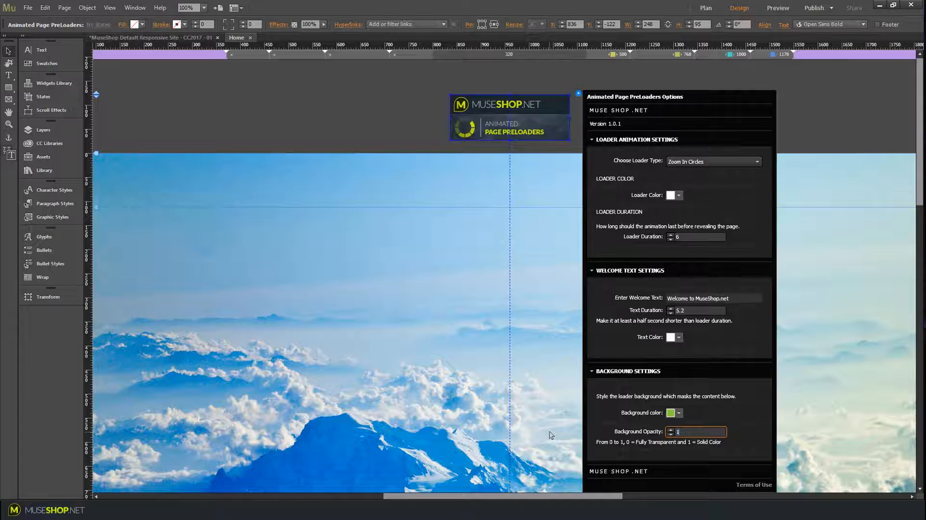
pyautogui.click(697, 236)
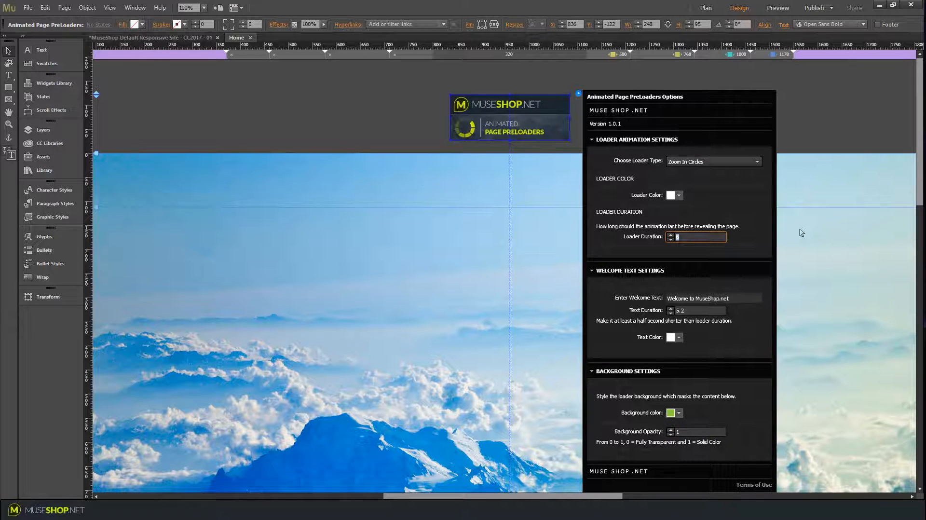
pyautogui.write('3')
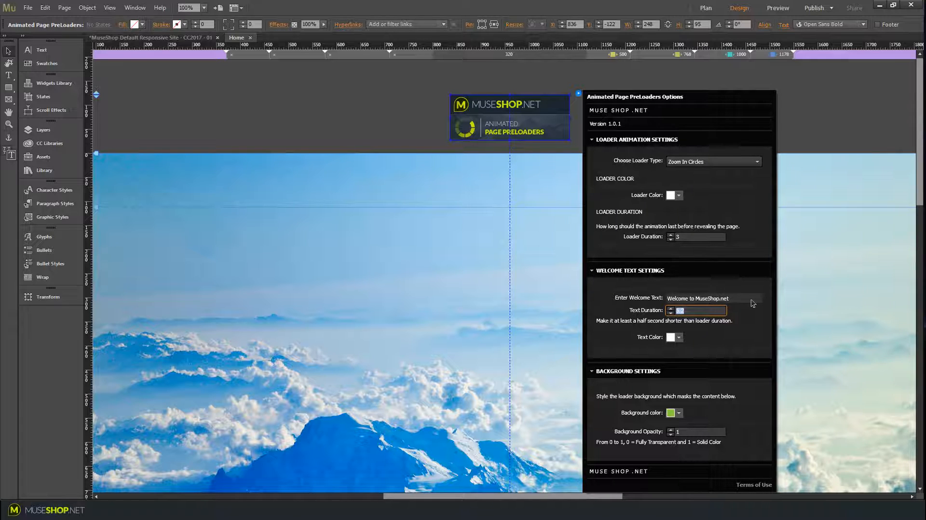
pyautogui.write('4')
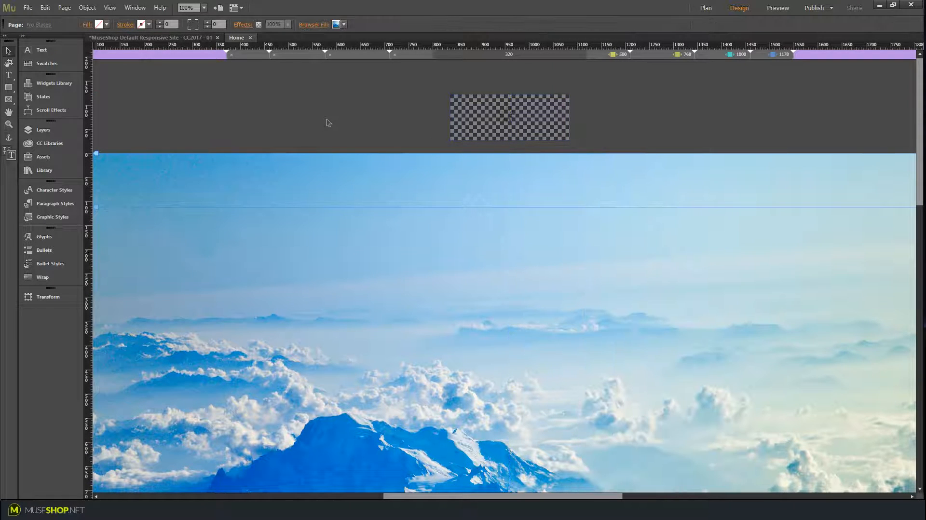
# Step: Move the selected widget to the Overlay layer via Object menu and bring it to front
pyautogui.click(777, 7)
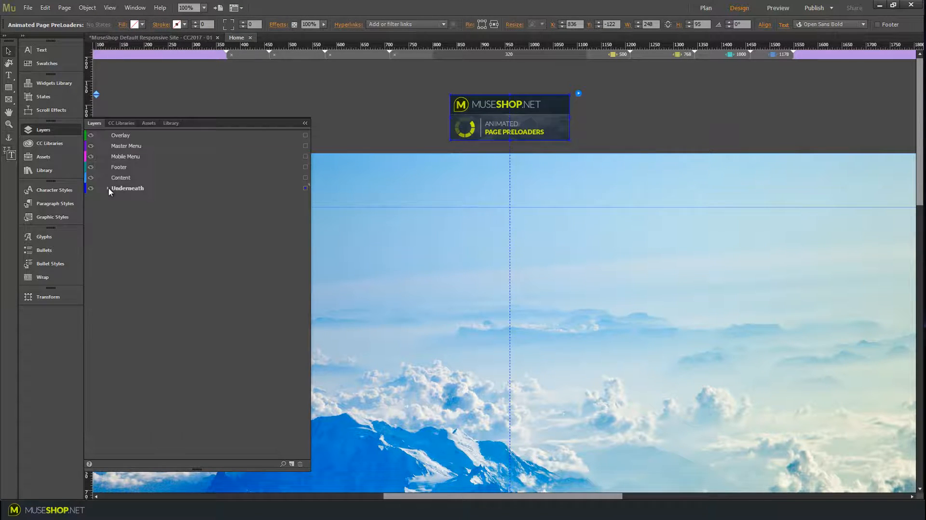
pyautogui.click(87, 8)
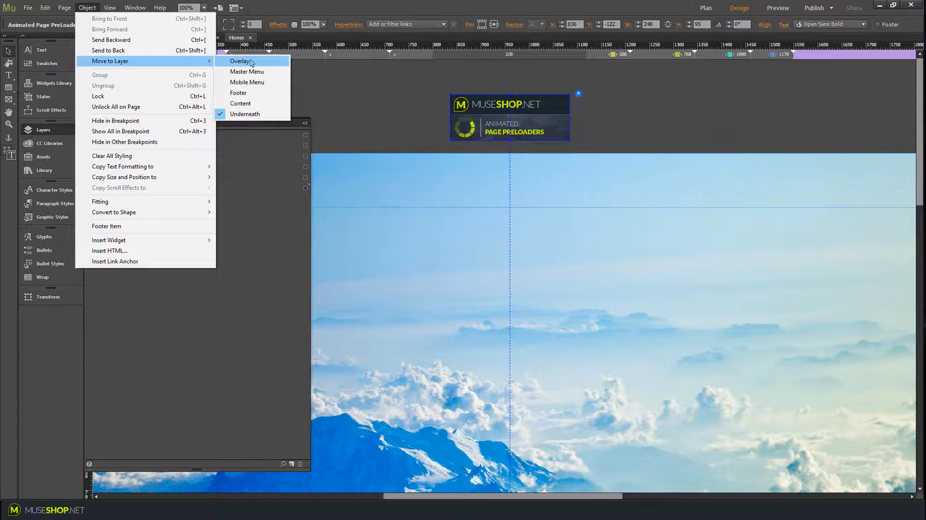
pyautogui.click(240, 60)
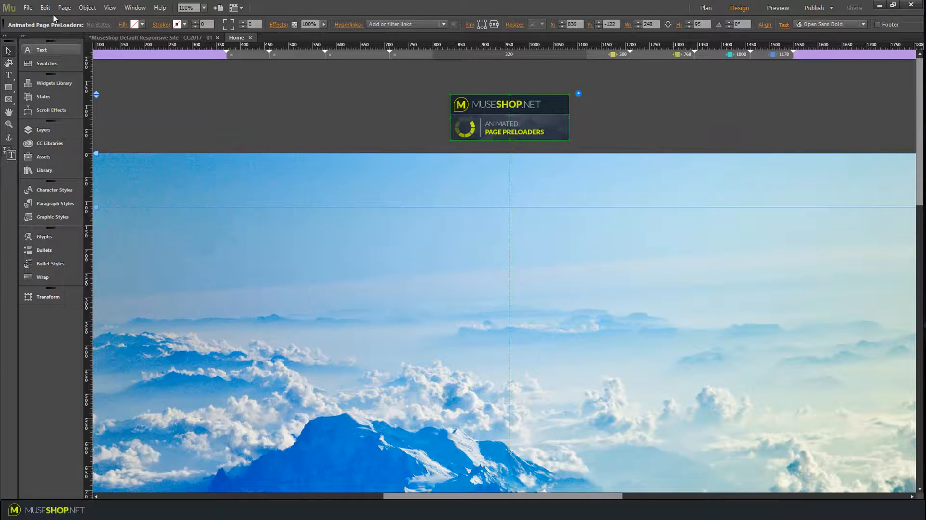
pyautogui.click(87, 8)
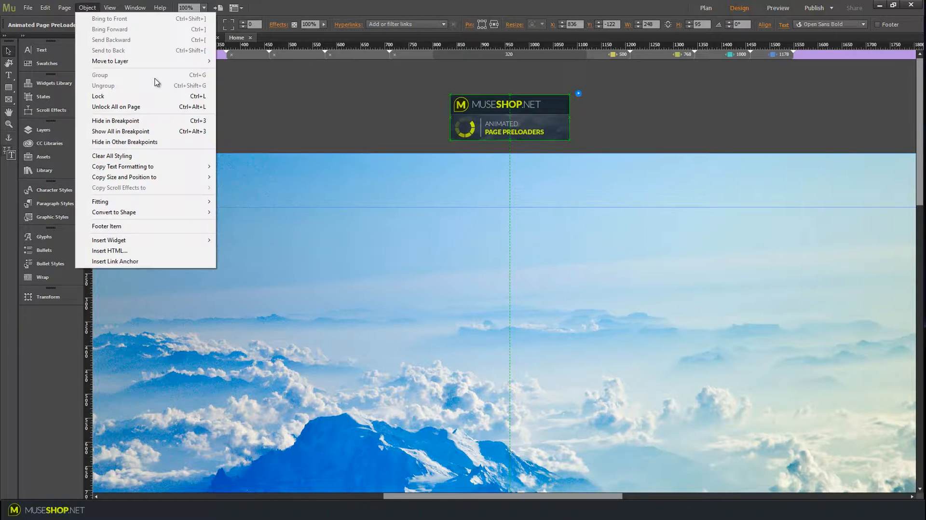